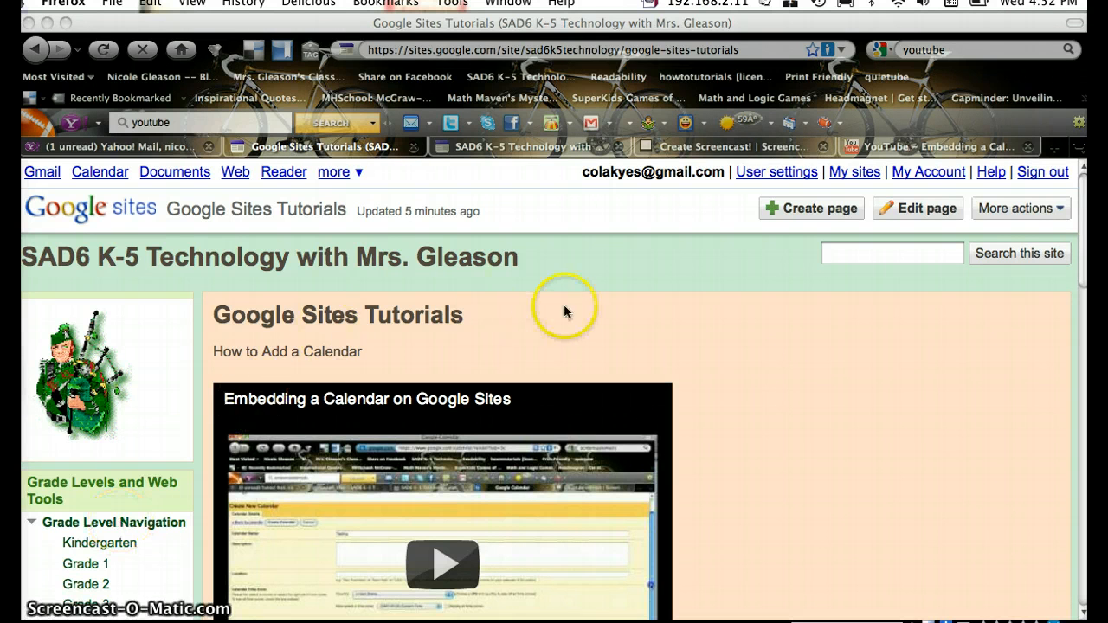
mouse_move(720, 387)
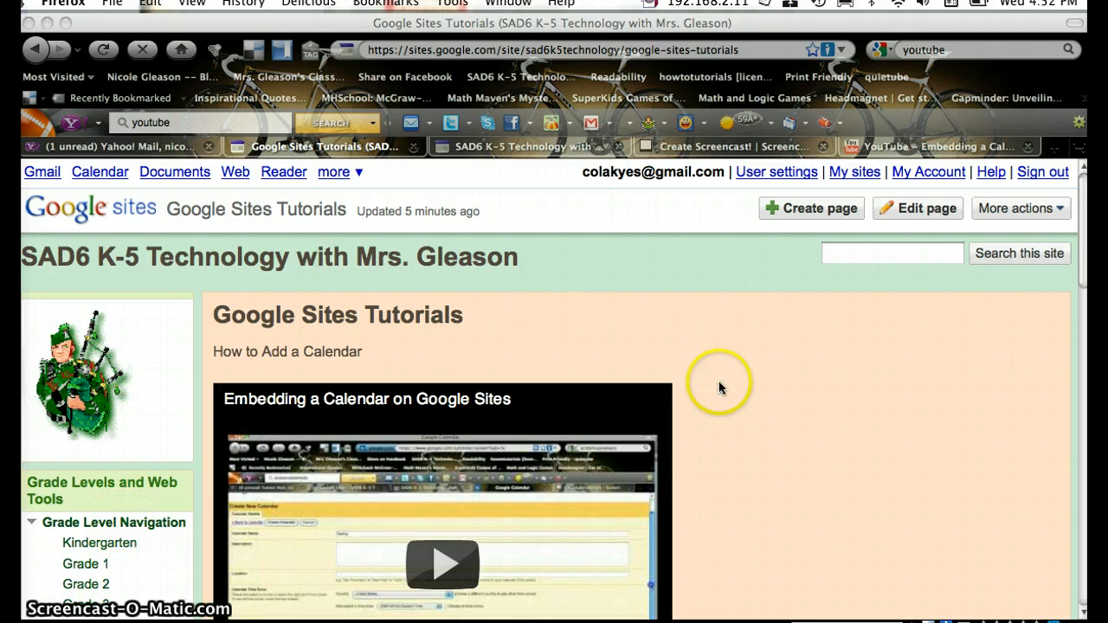
mouse_move(919, 212)
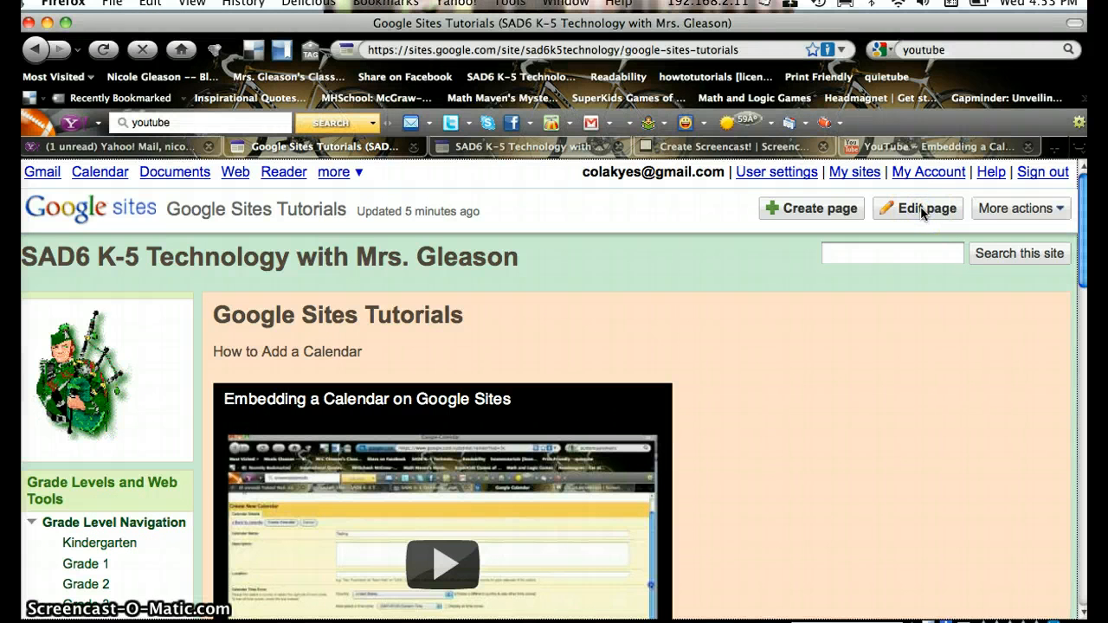
Step: Open the Tutorials page in the editor and place the cursor in the empty right column
left_click(916, 208)
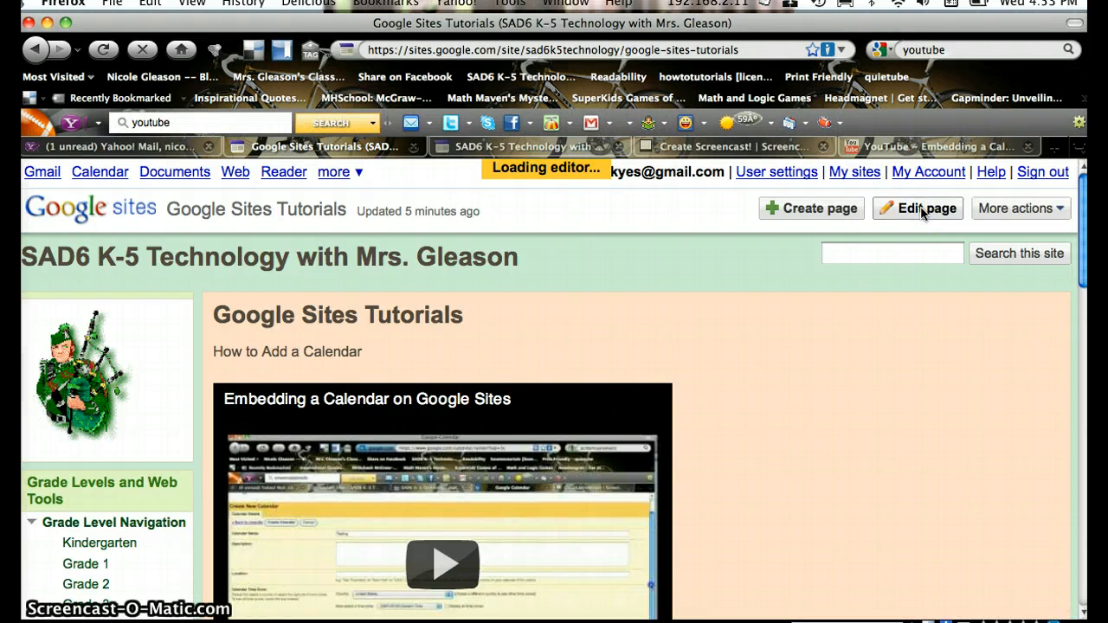
left_click(916, 207)
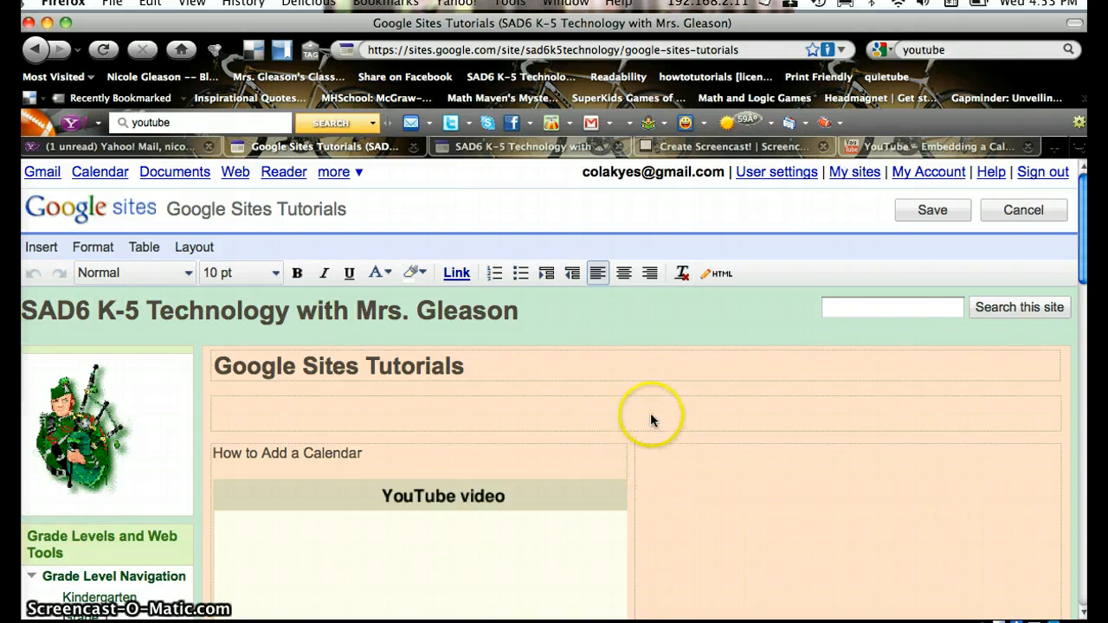
mouse_move(716, 275)
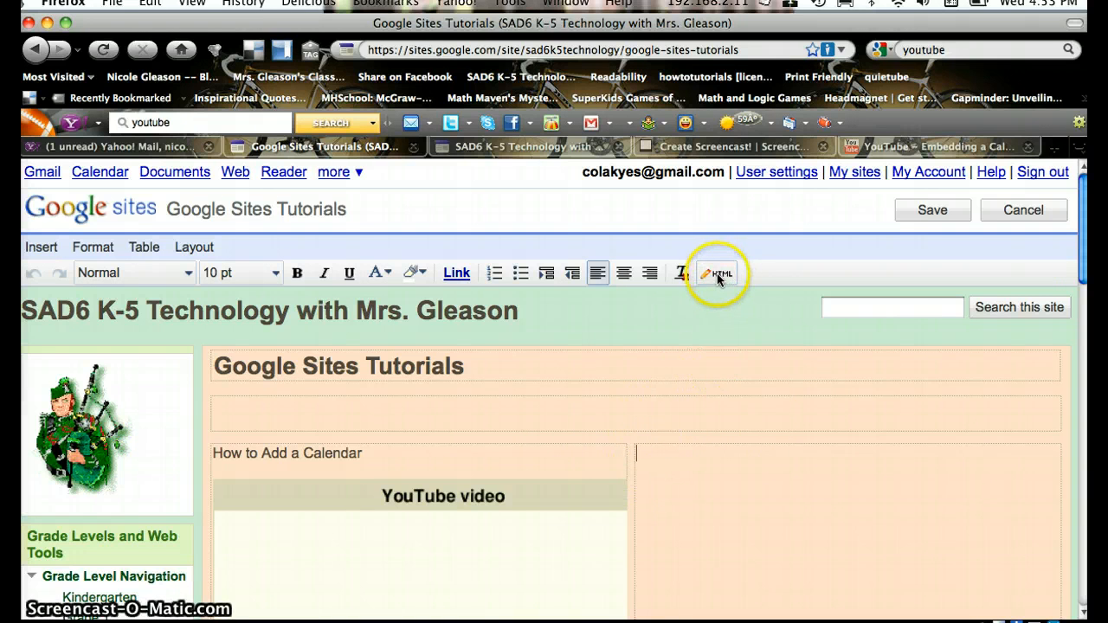
mouse_move(719, 274)
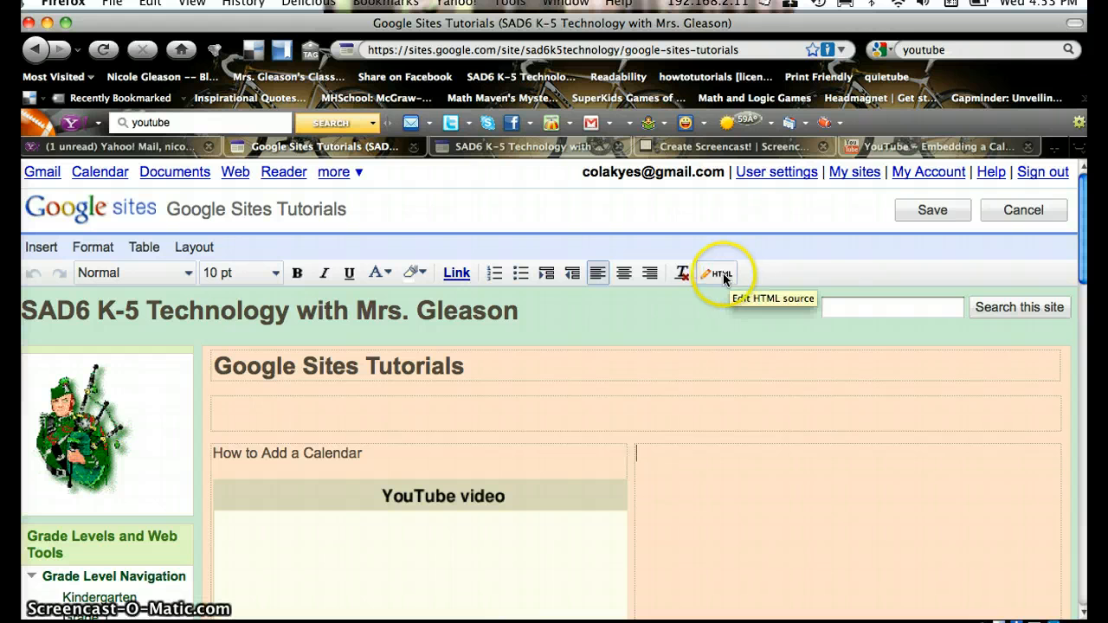
Step: Paste the YouTube embed code into the right column's Edit HTML source box
left_click(716, 273)
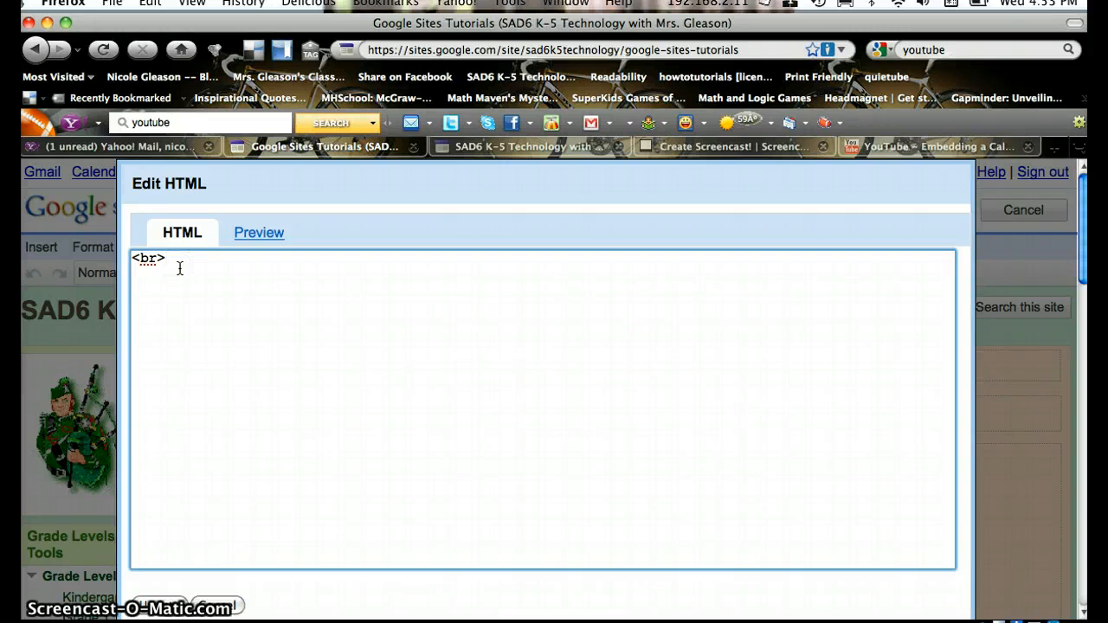
mouse_move(112, 214)
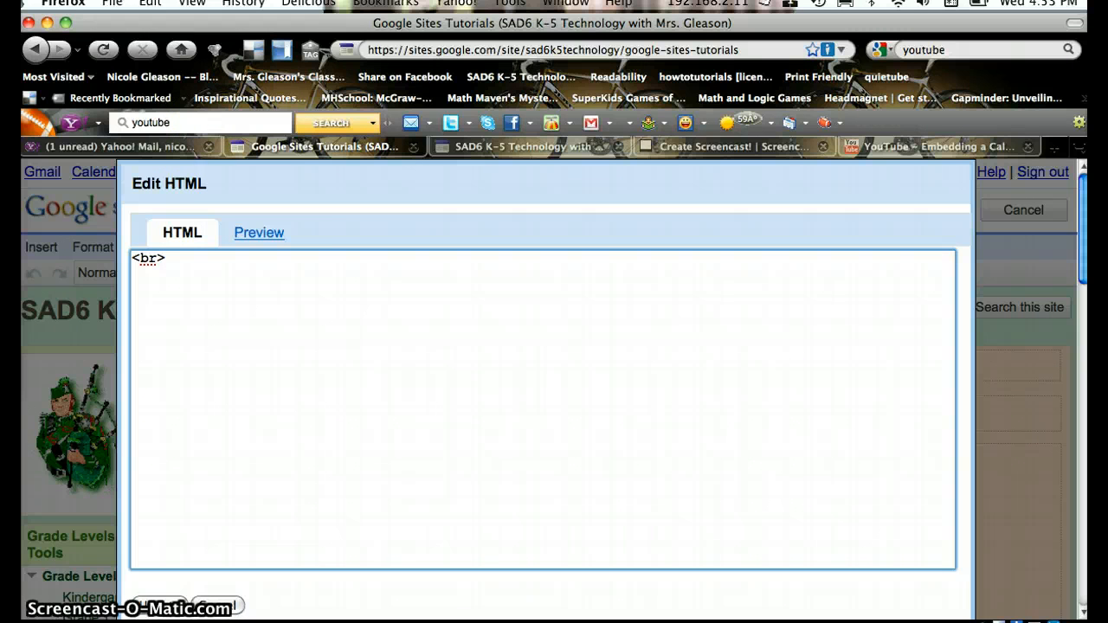
left_click(149, 4)
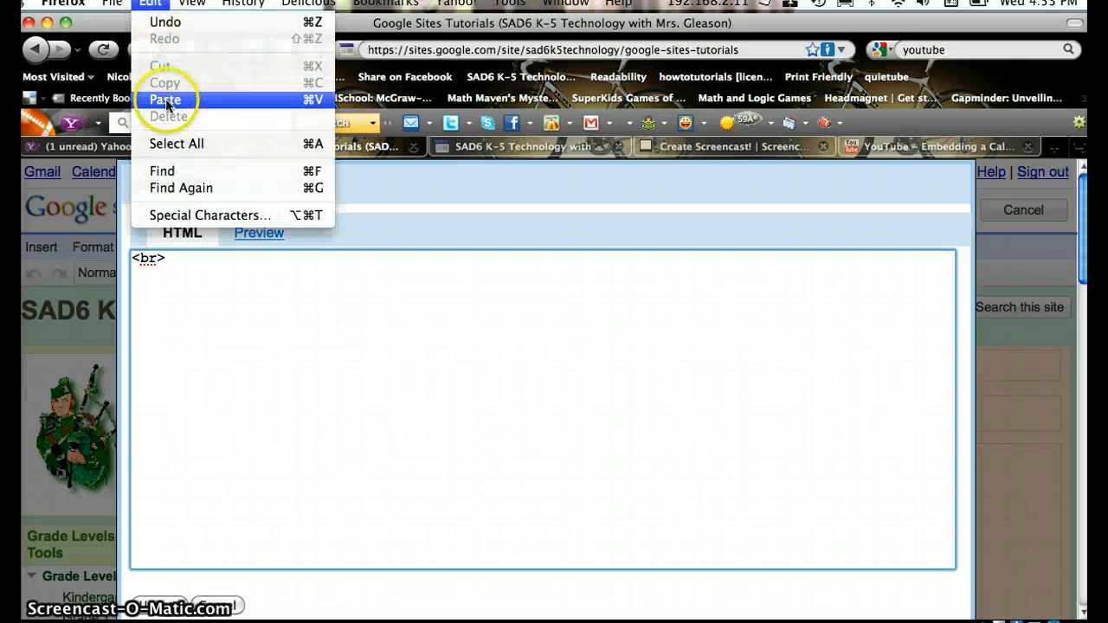
left_click(164, 98)
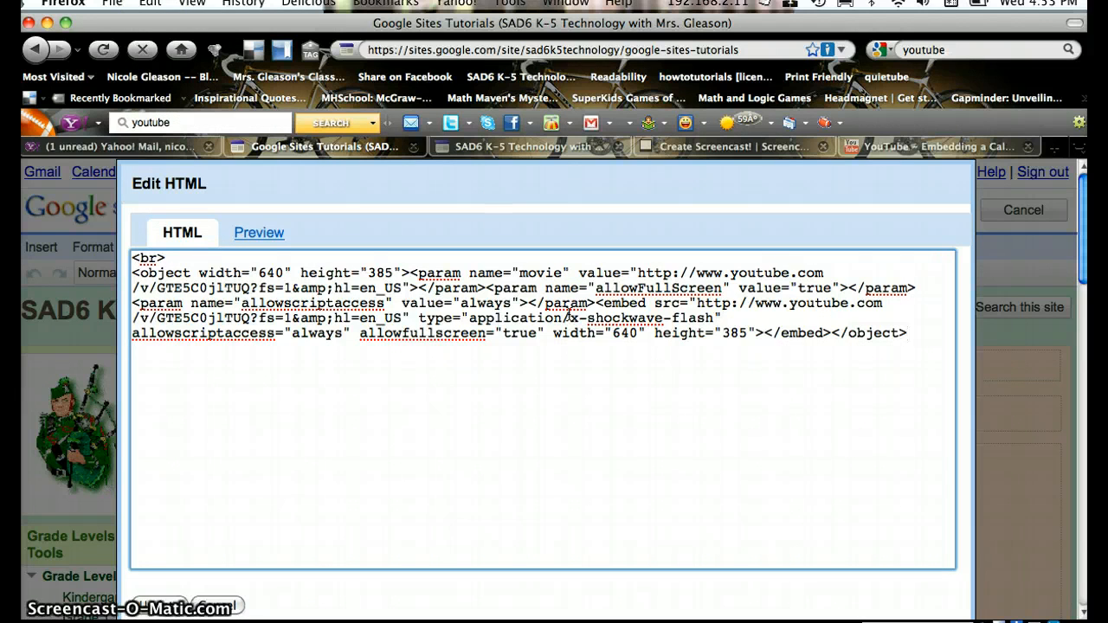
type("<")
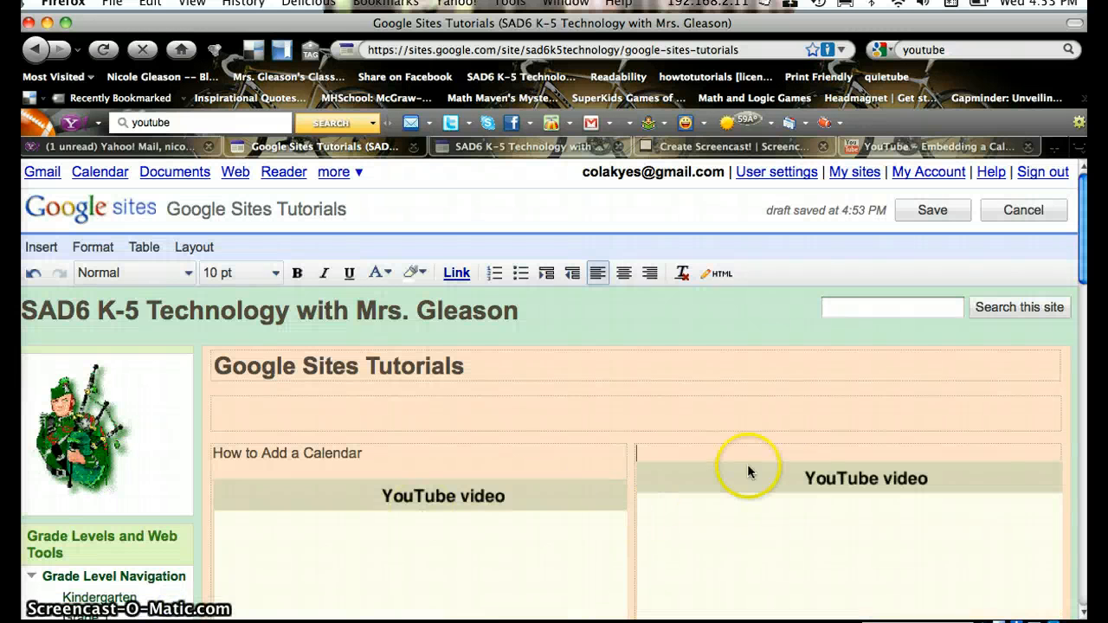
mouse_move(732, 518)
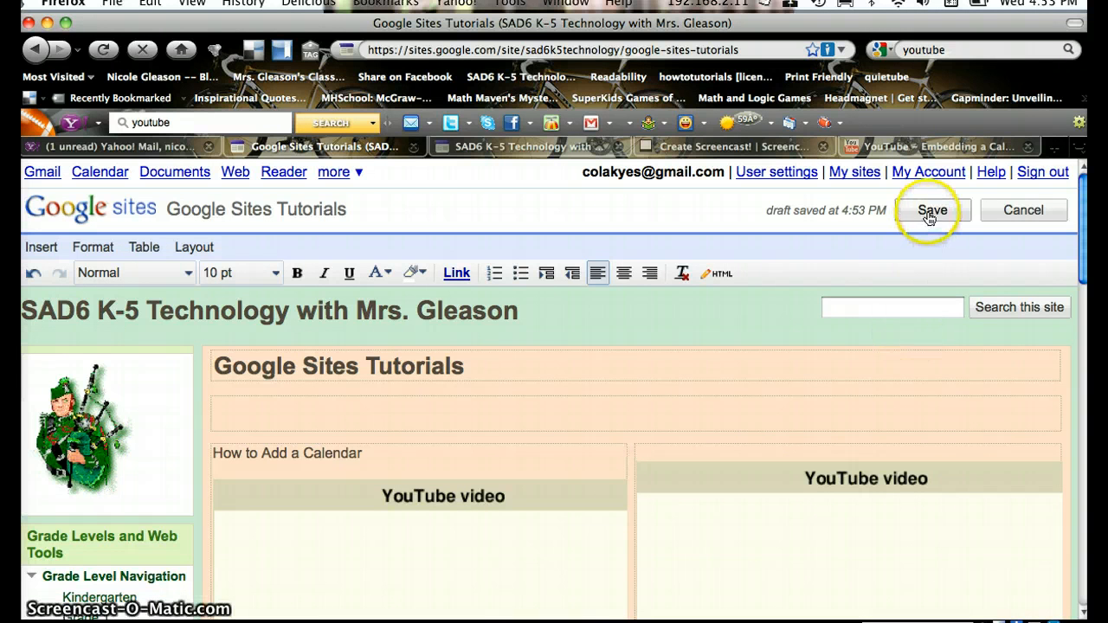
Step: Publish the tutorials page with both YouTube videos side by side, then reopen the editor
left_click(932, 210)
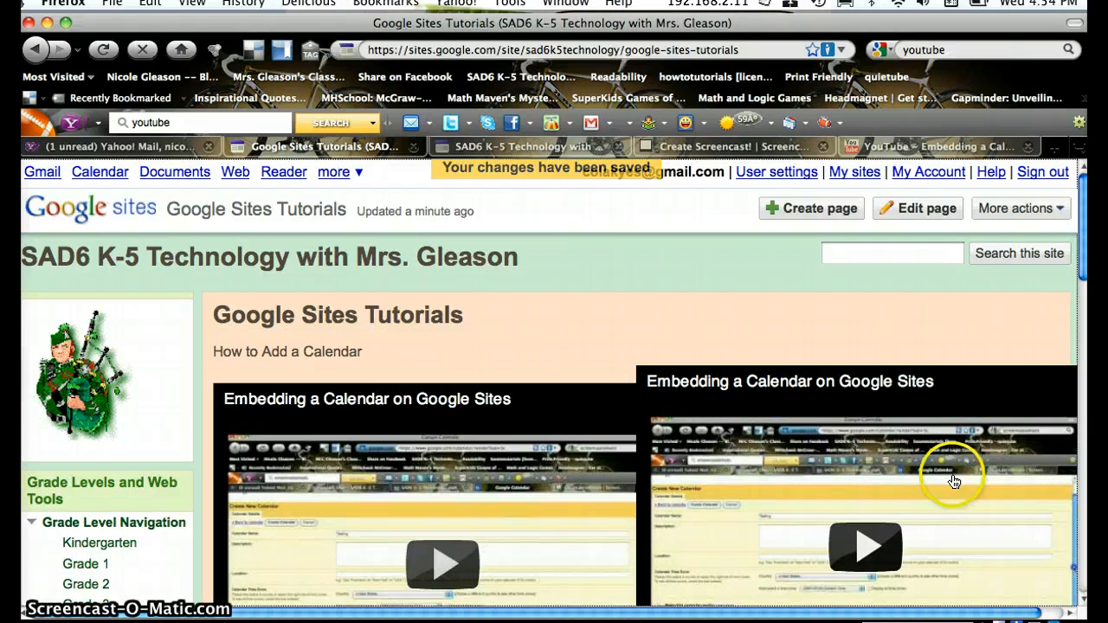
mouse_move(942, 253)
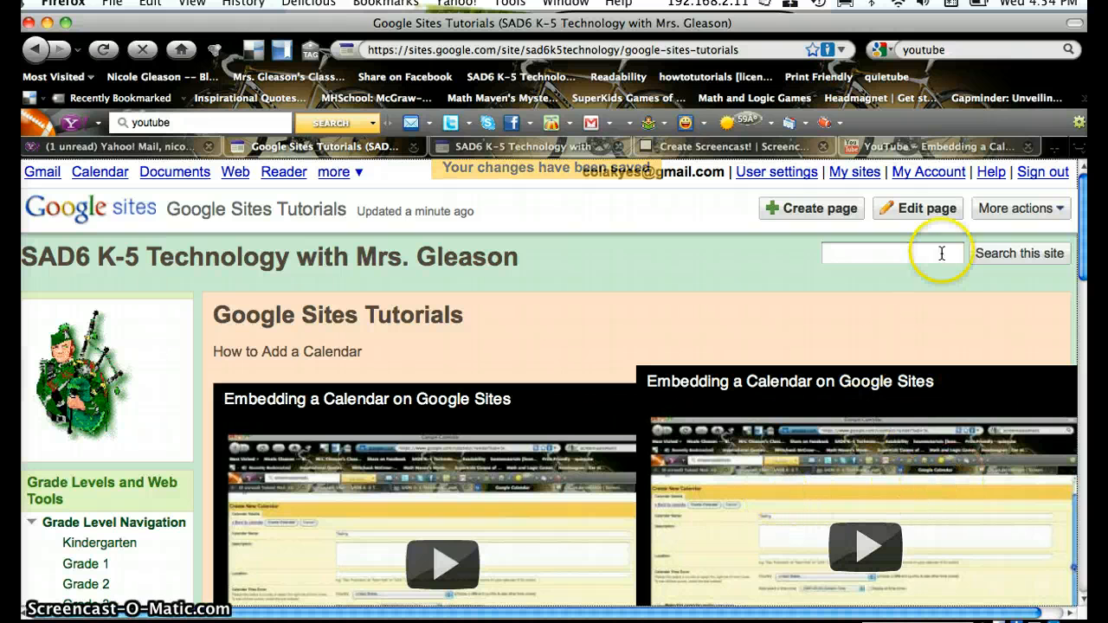
left_click(918, 208)
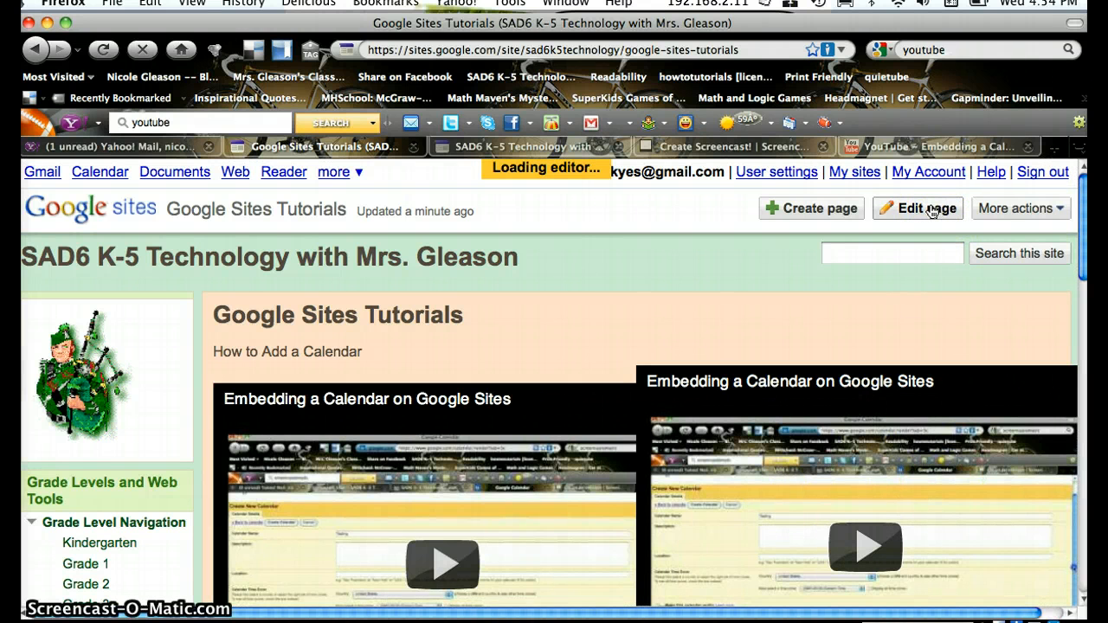
Step: Remove the second YouTube video from the right column and view its leftover HTML source
left_click(918, 209)
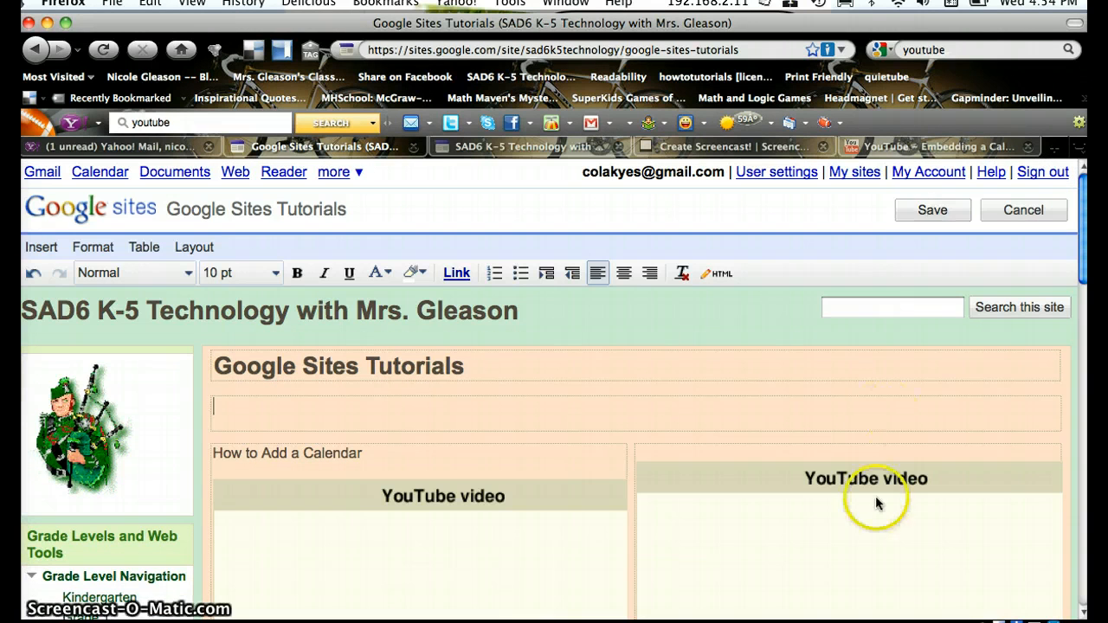
left_click(866, 478)
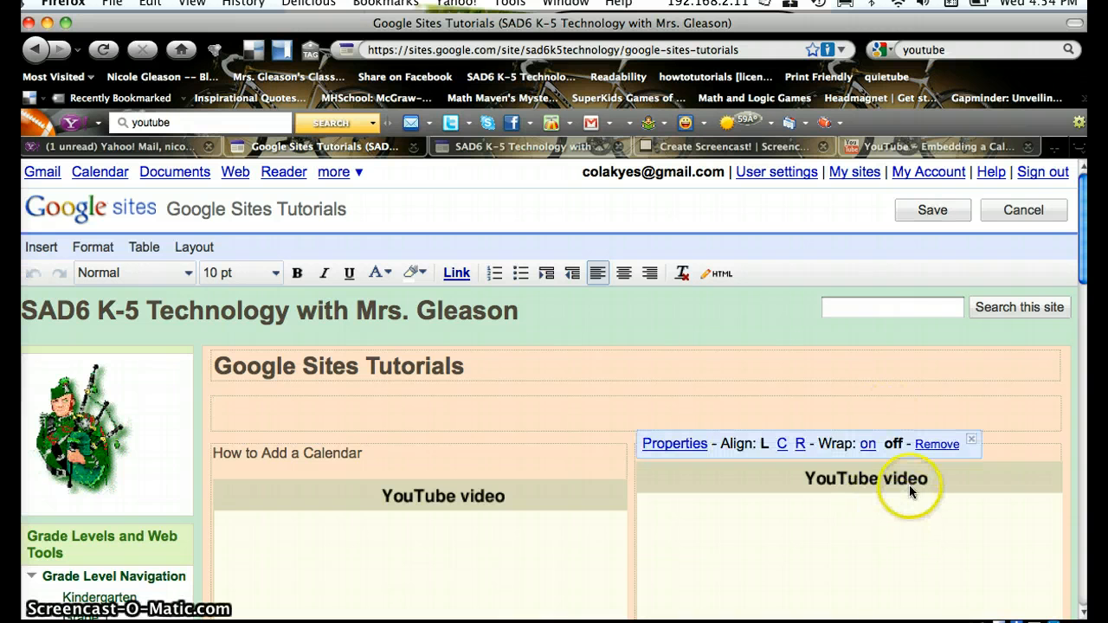
left_click(937, 444)
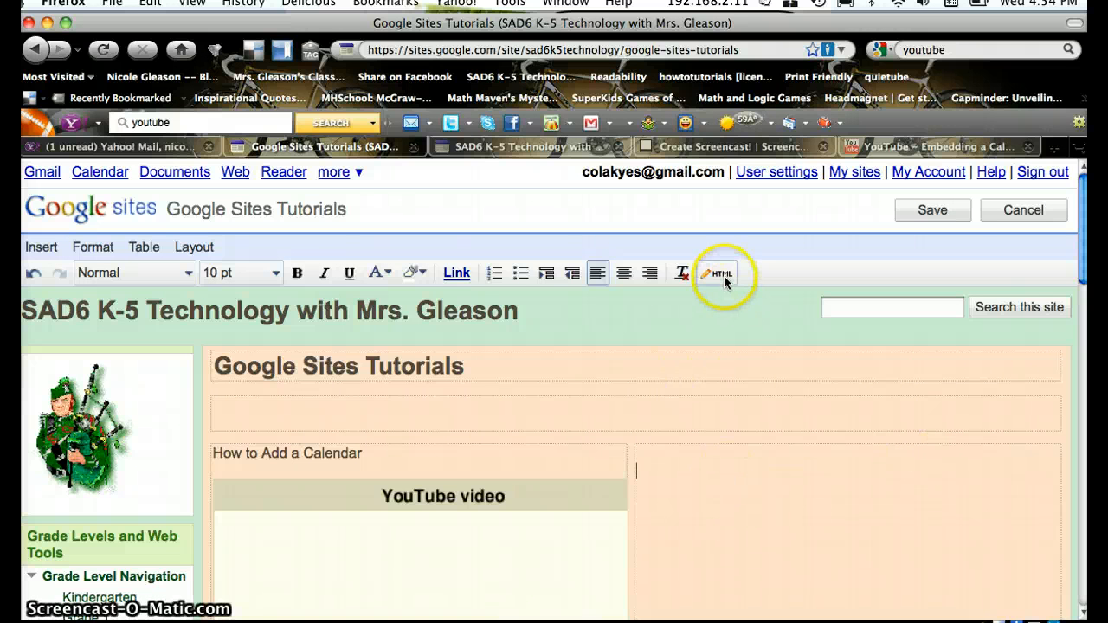
left_click(716, 272)
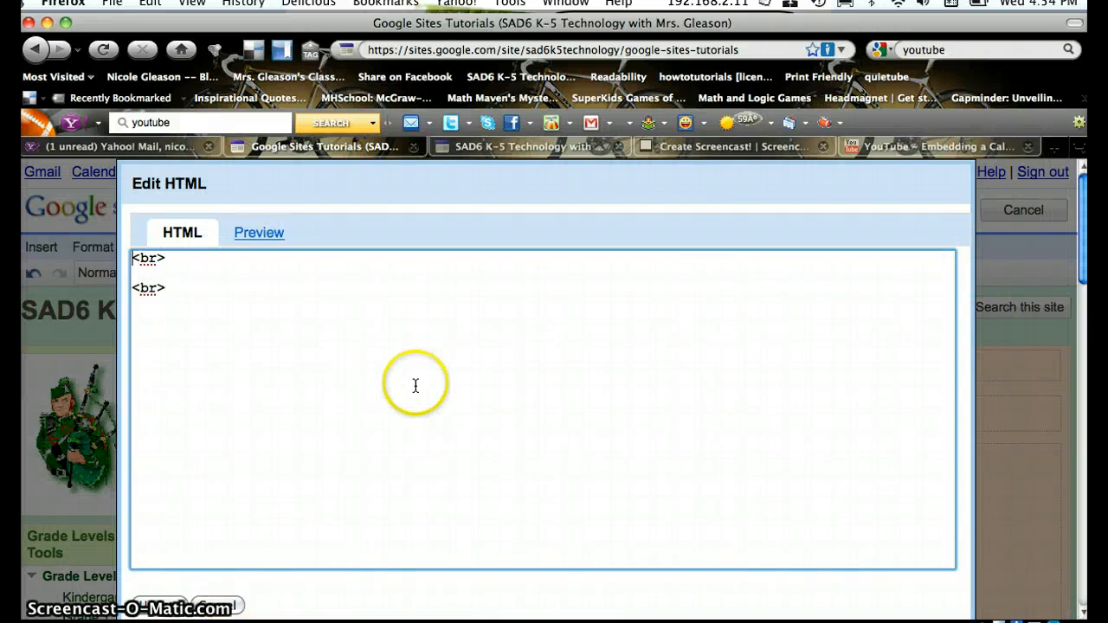